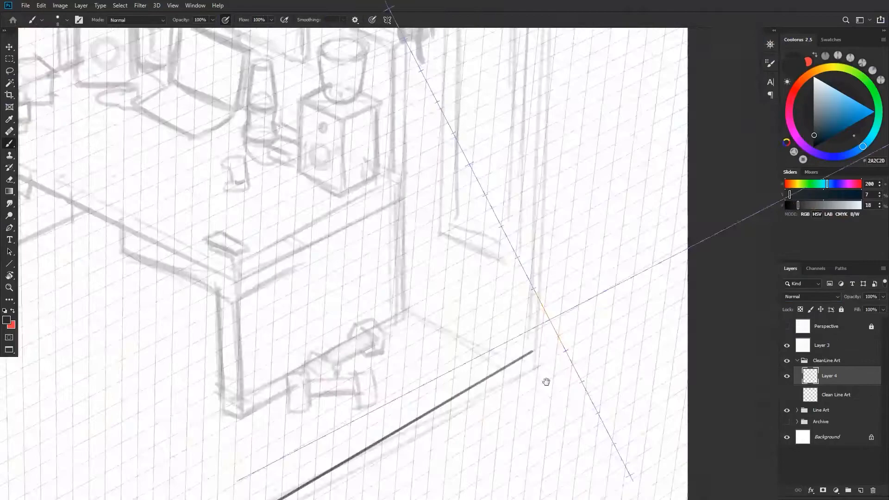
Step: Fit the canvas to the screen to view the room line art over the sketch
key(Ctrl+0)
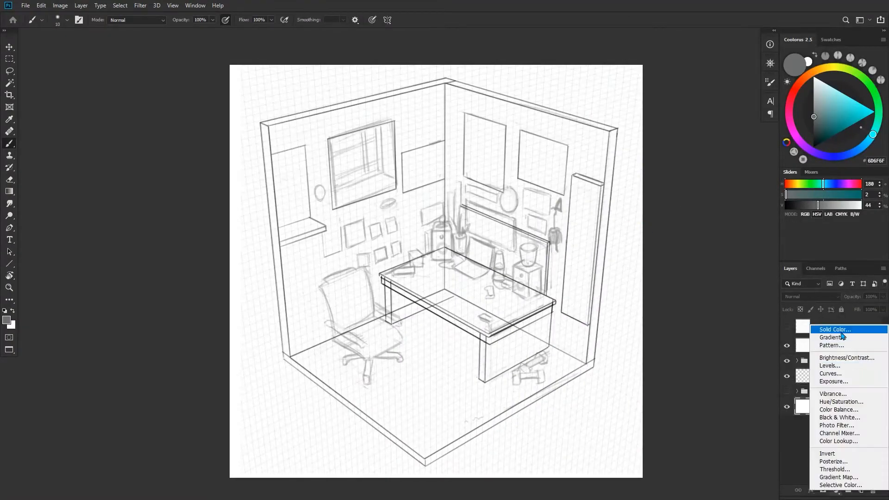
Step: Add a blue-grey solid colour fill beneath the line art and redraw the window frame line
click(833, 330)
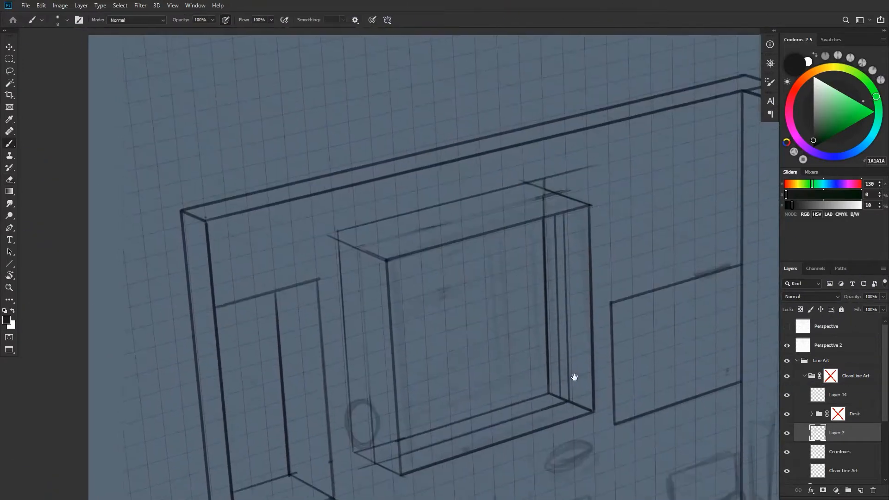
drag(574, 377, 609, 305)
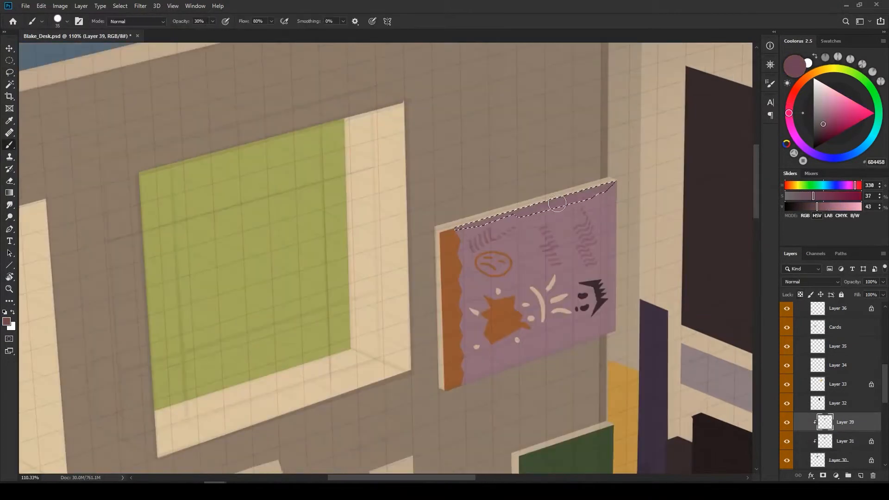
click(172, 6)
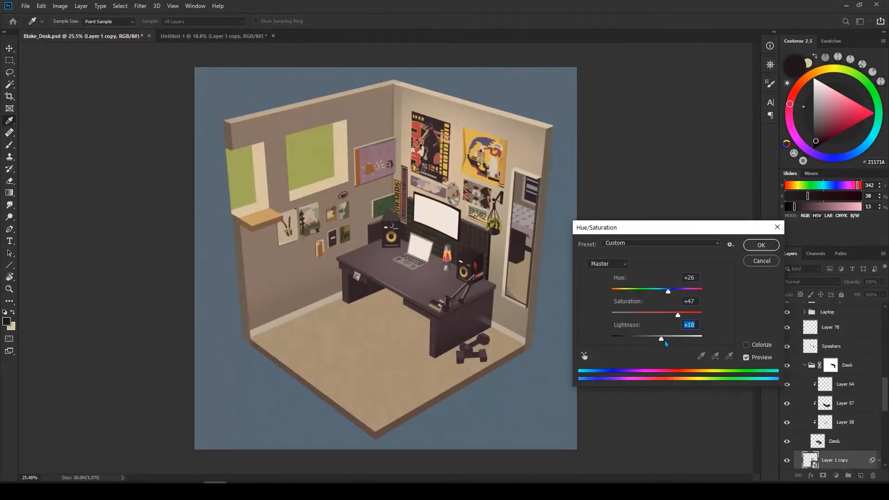
Step: Paint the chair and plants; set Floor Shadows to Hue +11, Saturation -43, Lightness -16
click(761, 245)
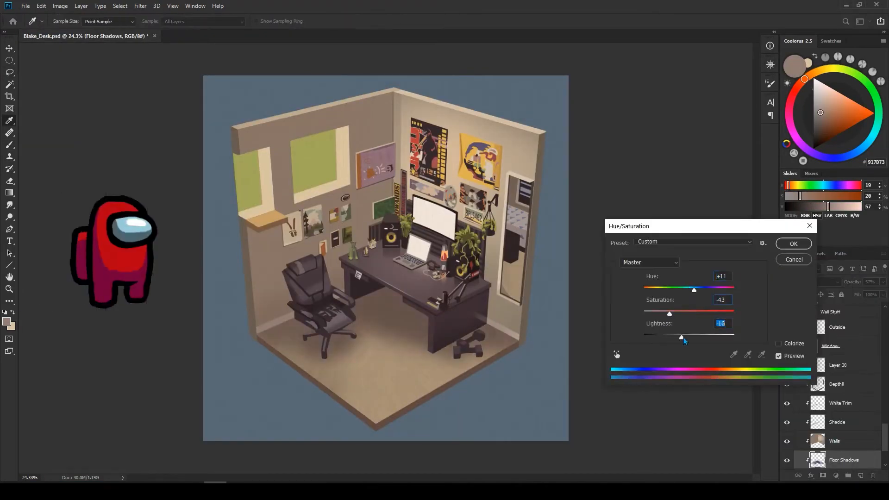
click(793, 243)
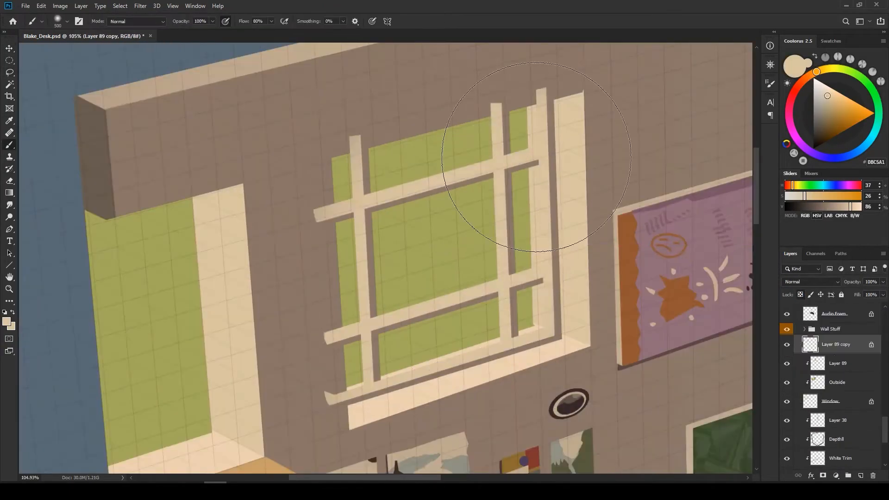
Step: Paint multi-pane window frames with sill plants and add the Stylised Line Art layer
click(68, 20)
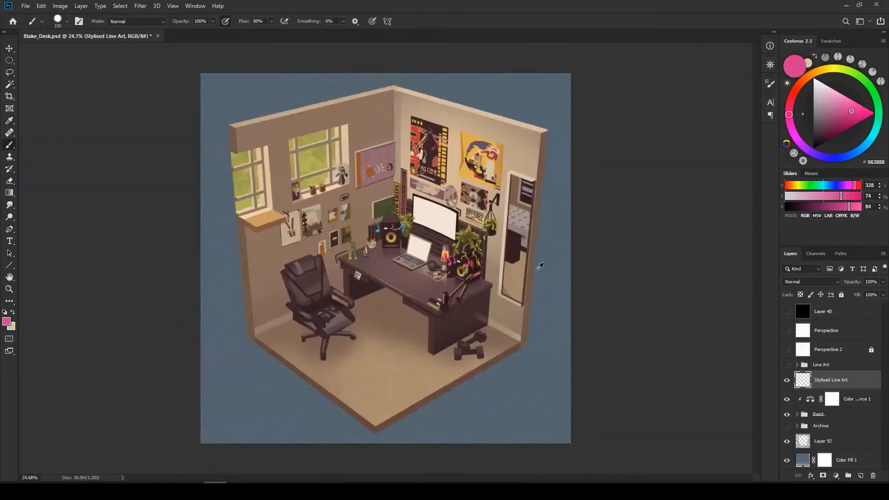
click(140, 6)
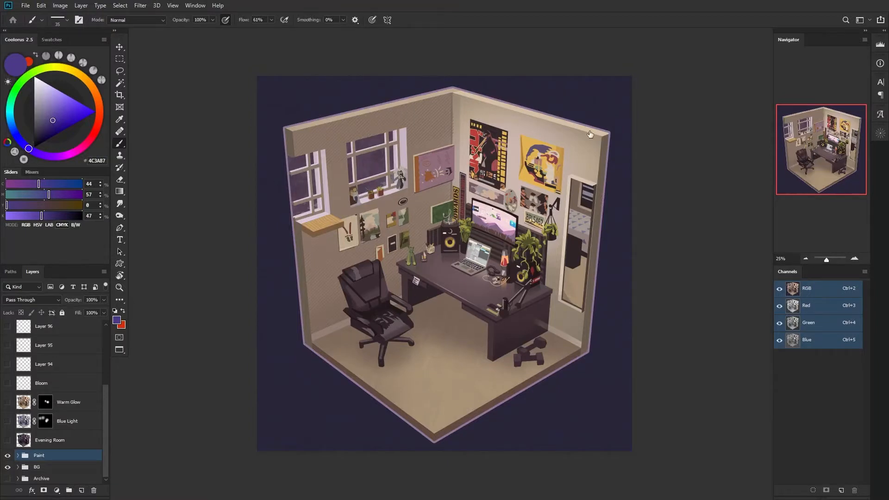
mouse_move(71, 410)
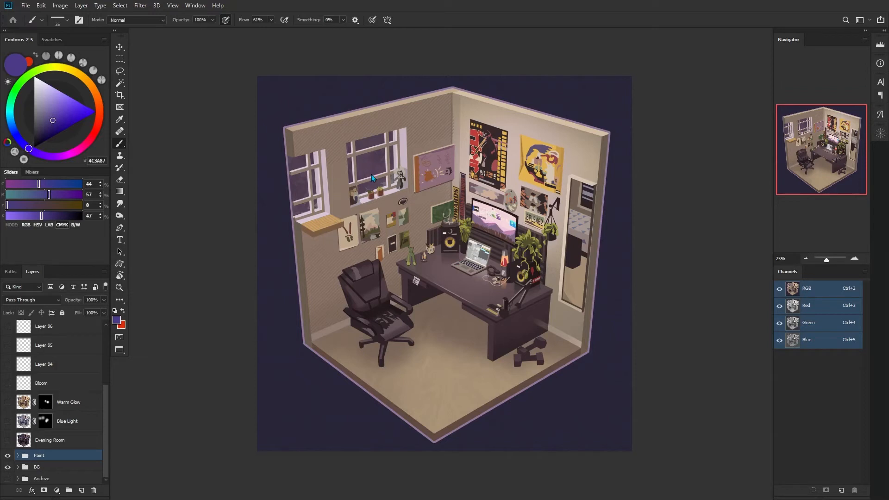
mouse_move(354, 140)
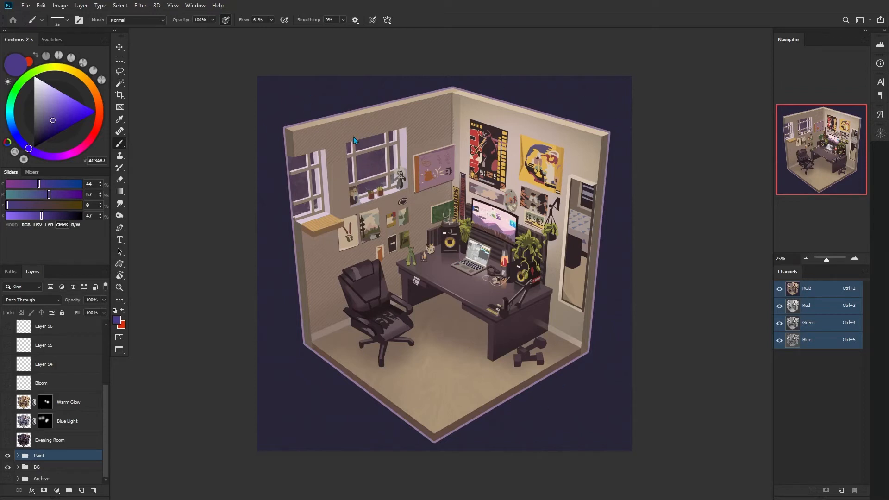
mouse_move(374, 166)
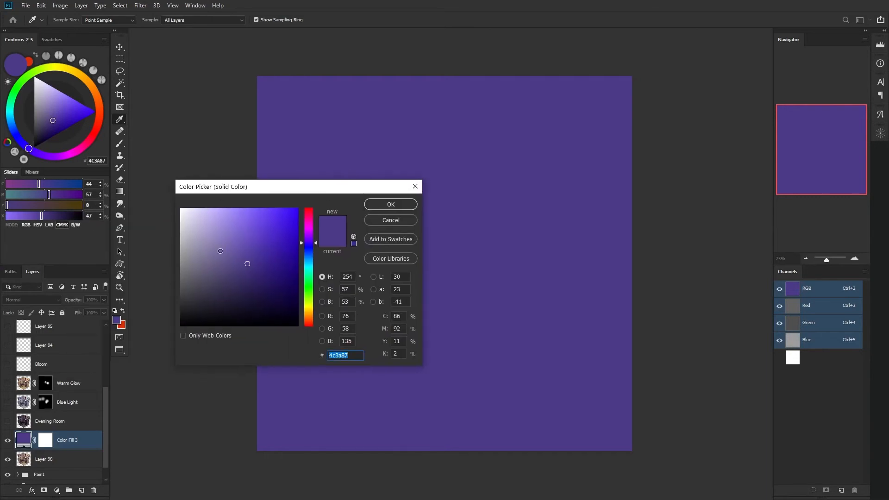
Step: Show the Evening Room layer so the night base appears over the purple background
click(390, 205)
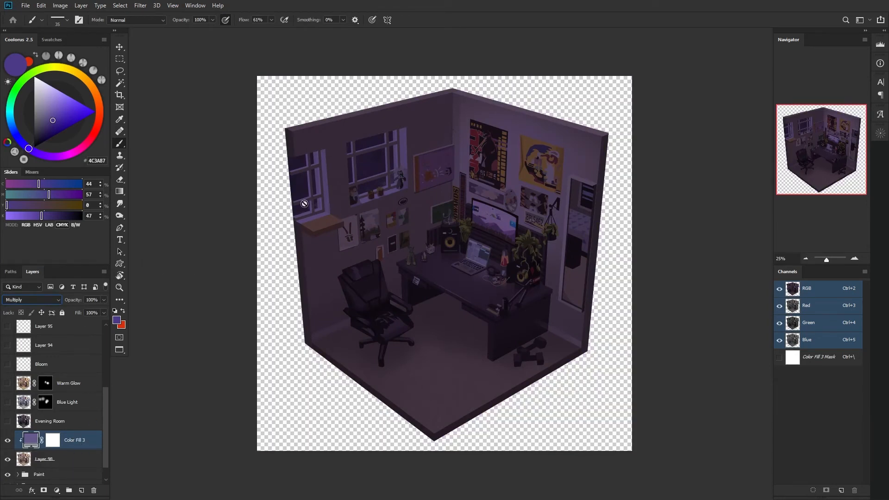
mouse_move(206, 353)
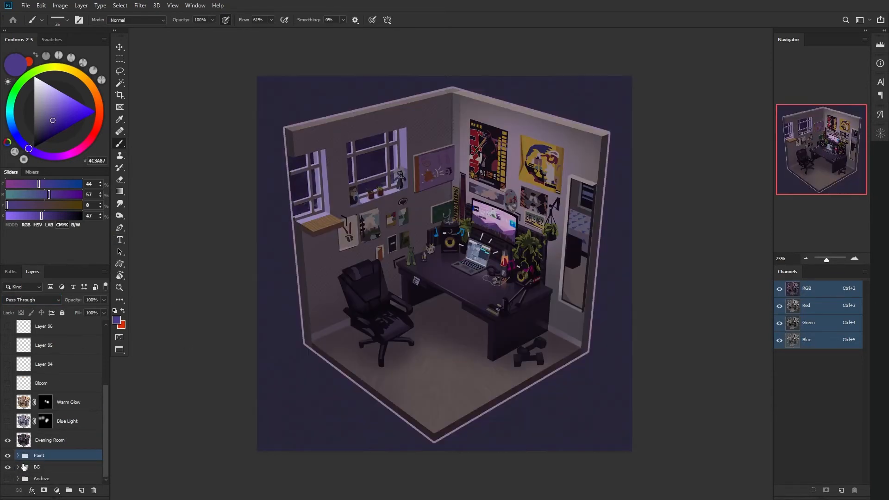
Step: Turn on the Warm Glow and Blue Light passes, hide them briefly to compare, then restore them
click(66, 420)
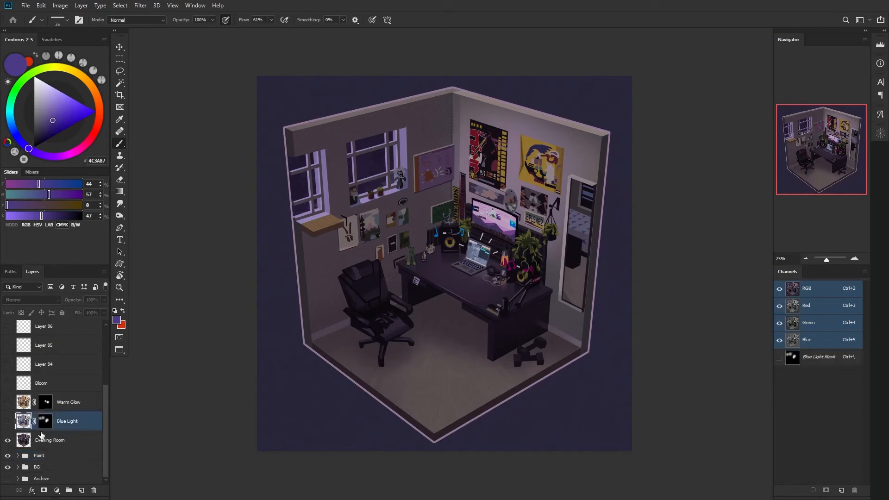
mouse_move(68, 401)
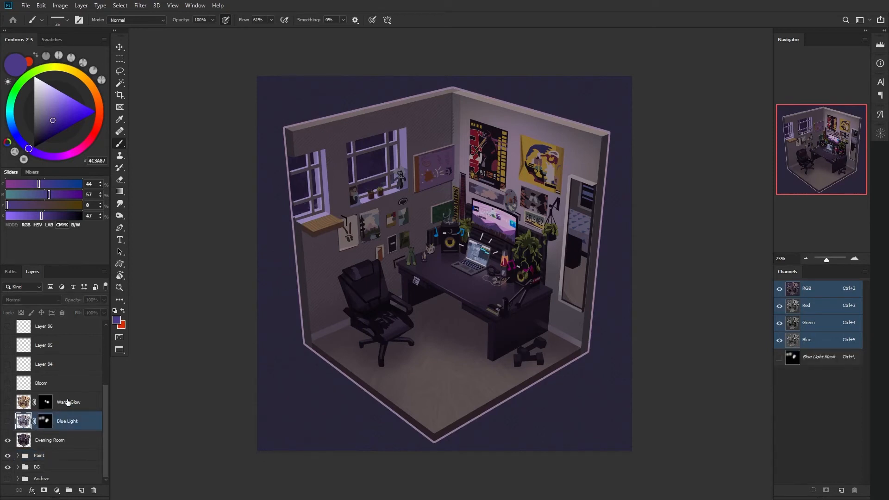
click(7, 402)
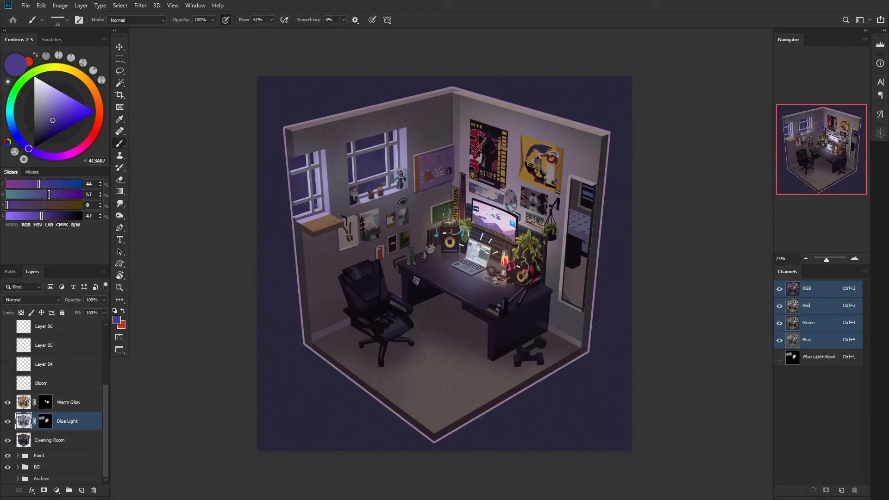
click(68, 402)
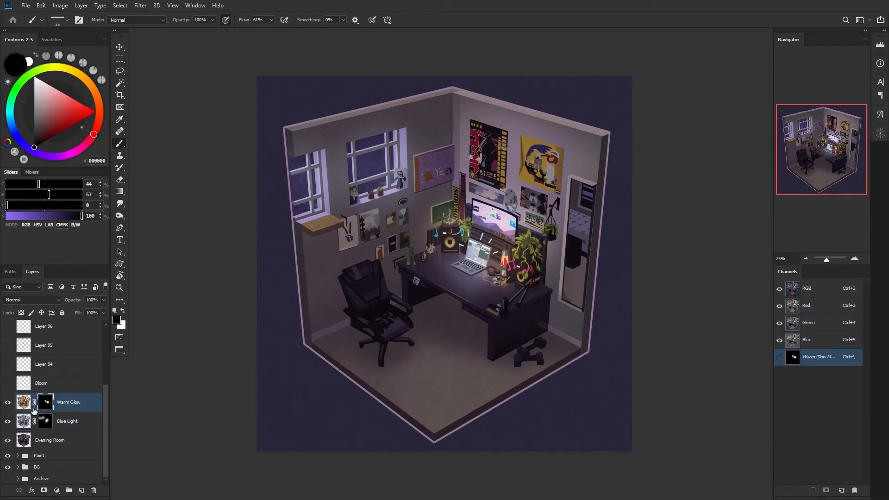
click(8, 402)
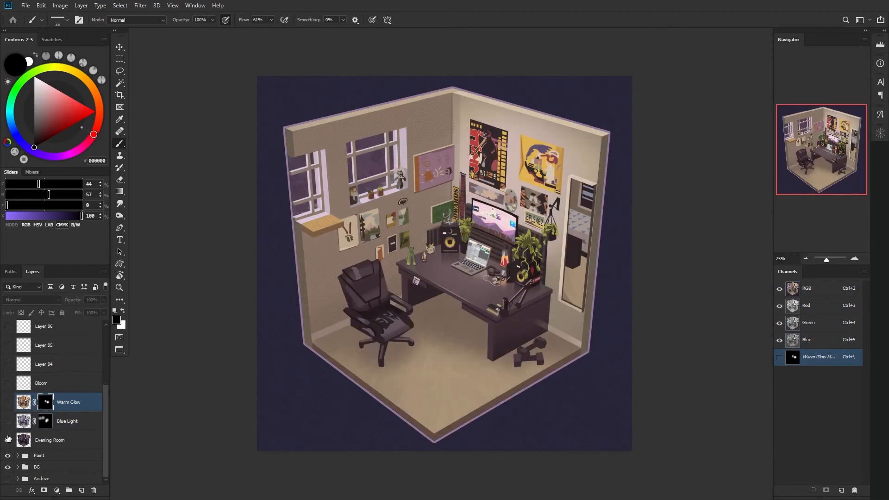
click(67, 421)
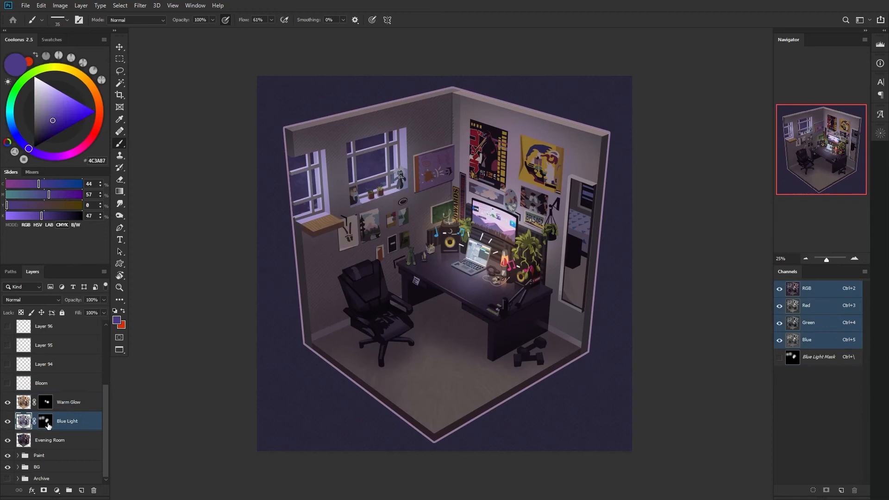
Step: Disable then apply the Blue Light layer mask, and check the Warm Glow mask options
right_click(44, 421)
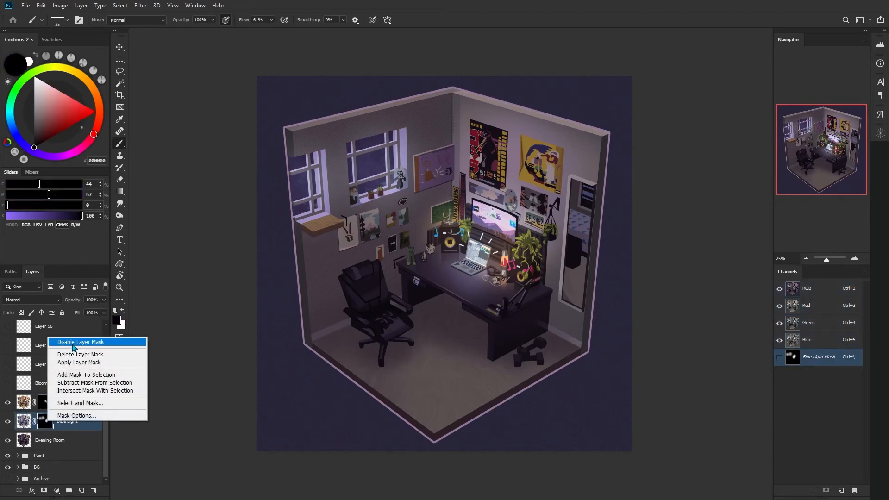
click(81, 341)
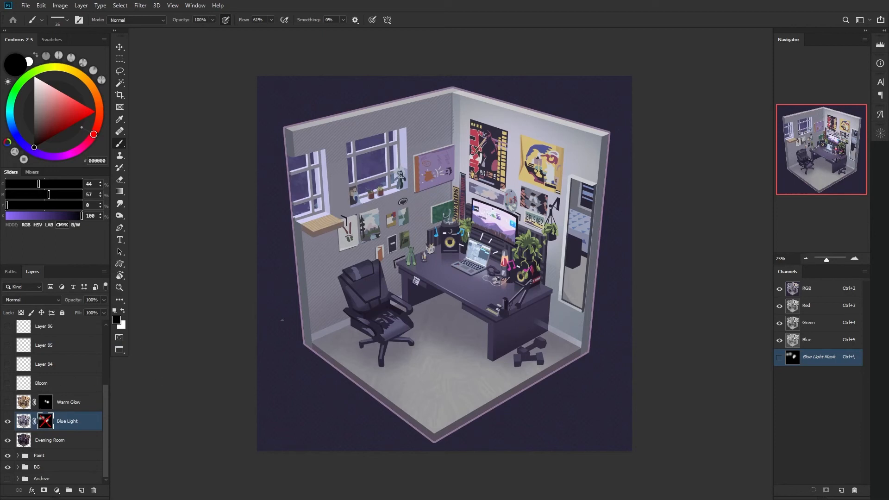
right_click(45, 421)
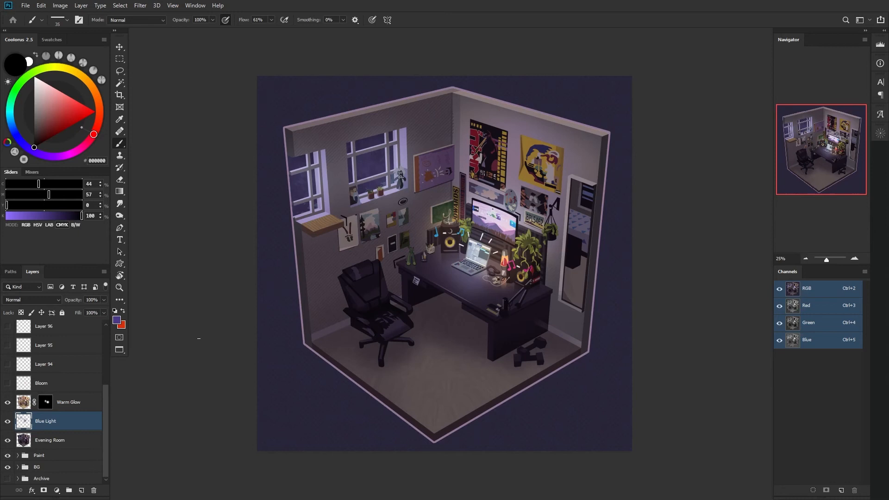
right_click(45, 402)
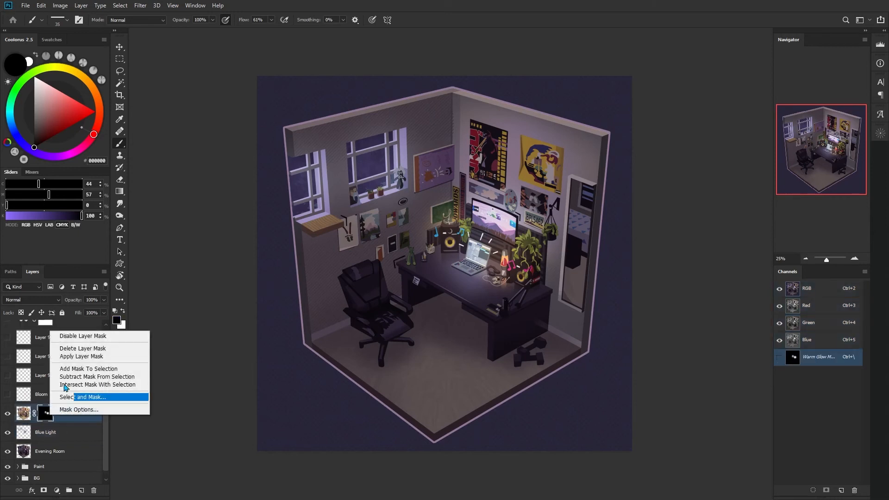